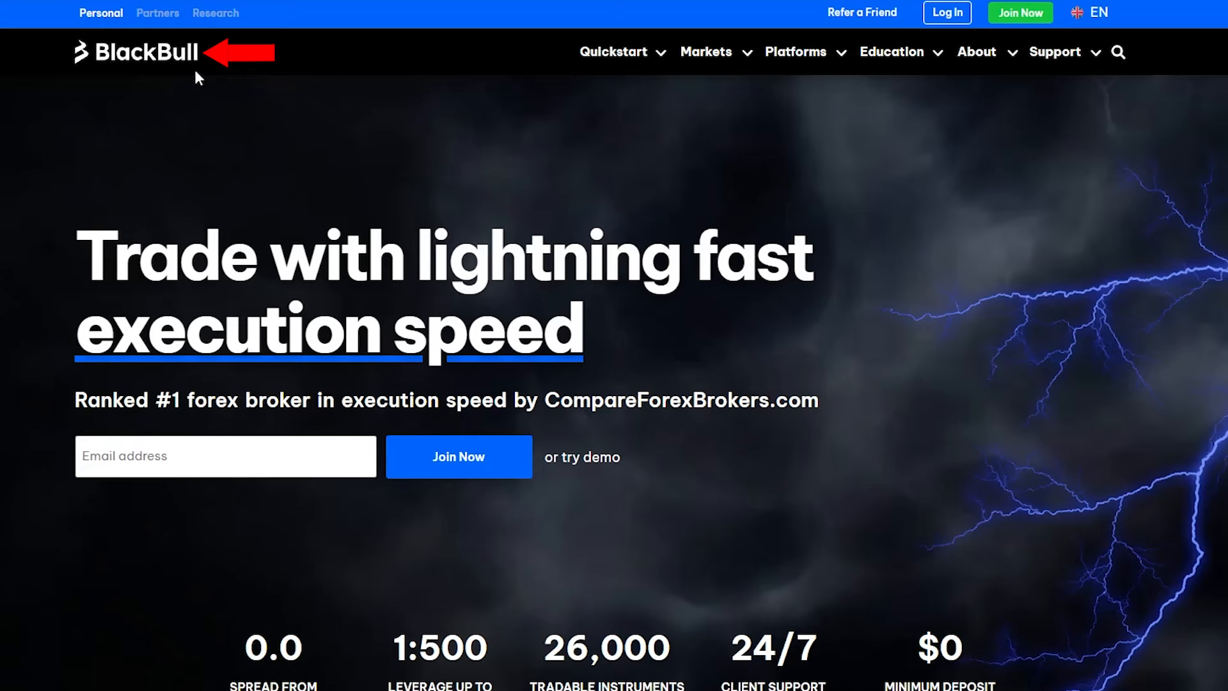
mouse_move(822, 90)
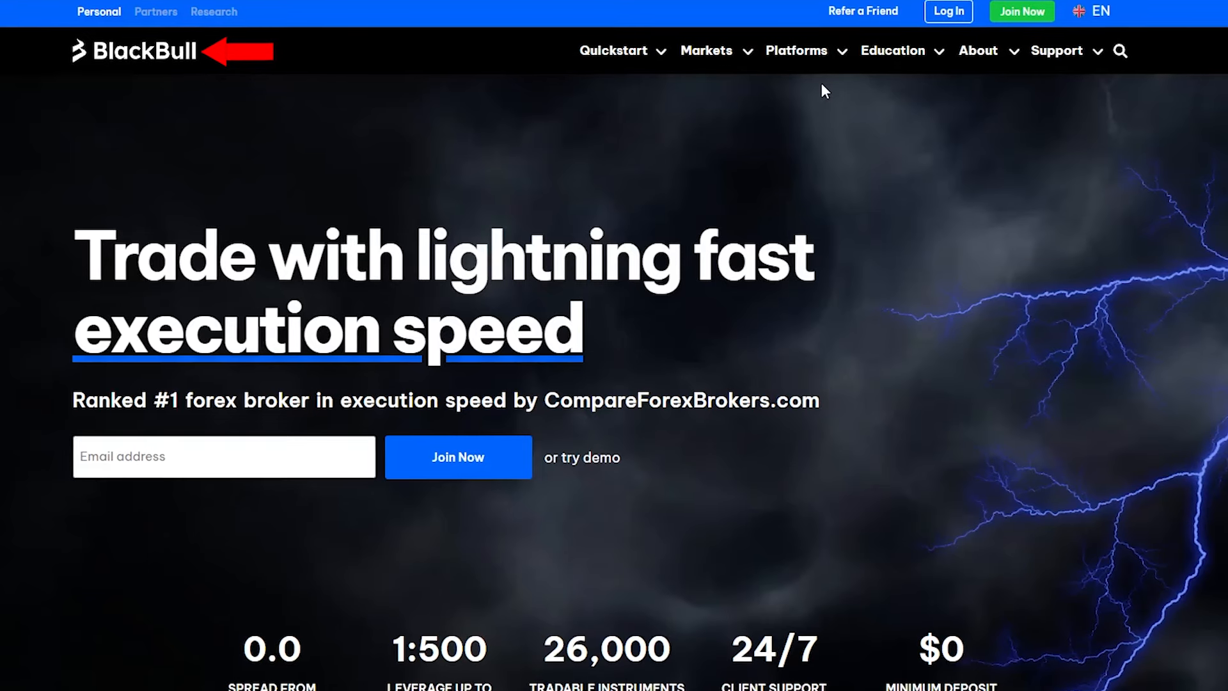
mouse_move(1019, 14)
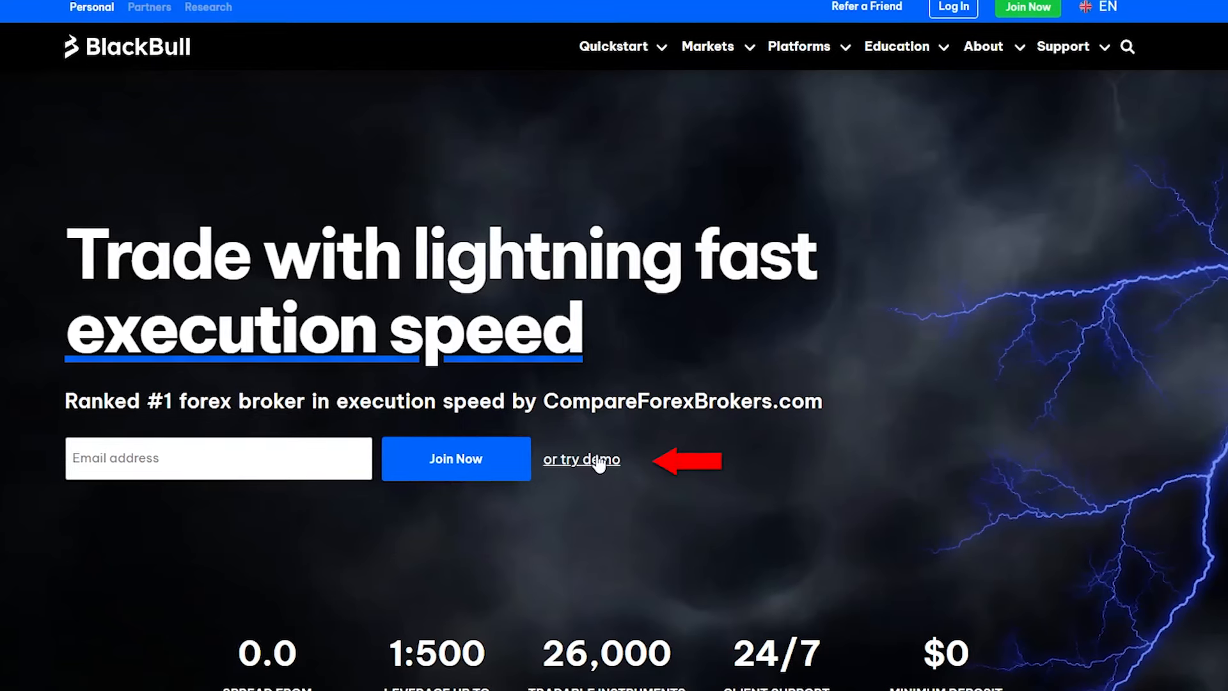
Follow the homepage's "or try demo" link to reach the email sign-up page.
left_click(581, 459)
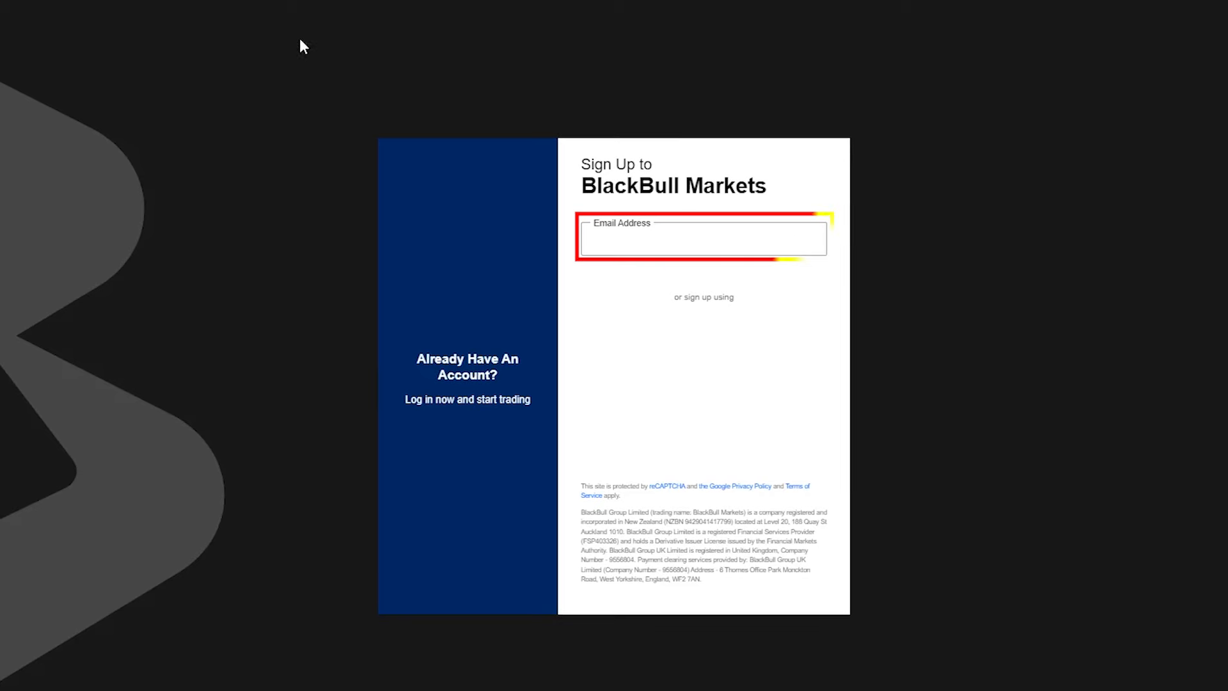